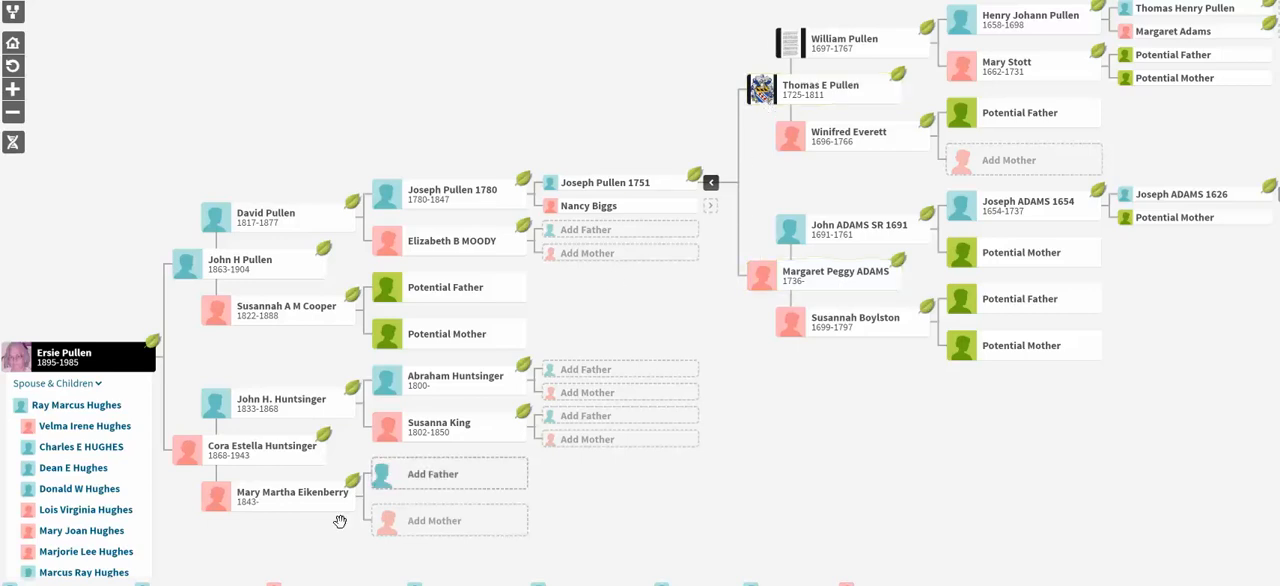
mouse_move(92, 446)
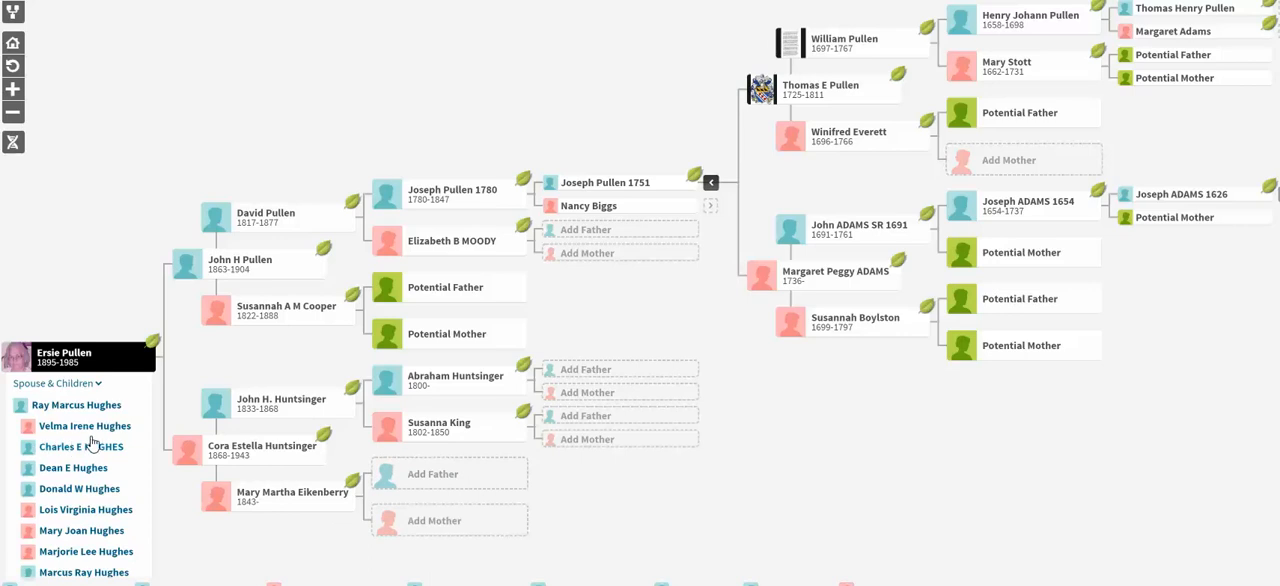
mouse_move(84, 446)
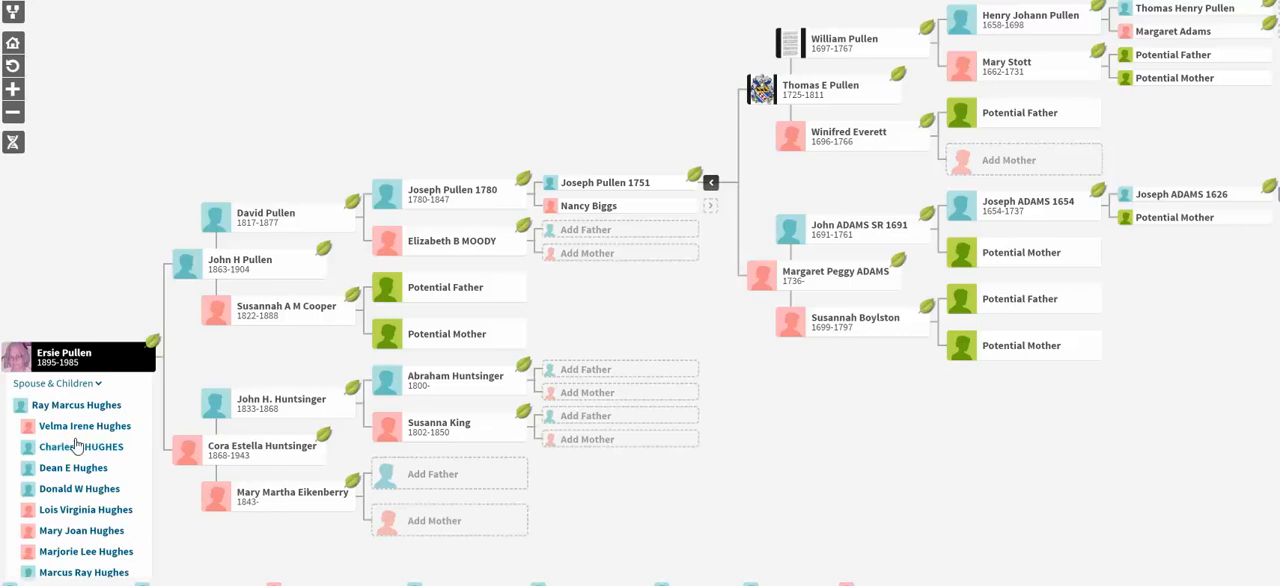
mouse_move(88, 442)
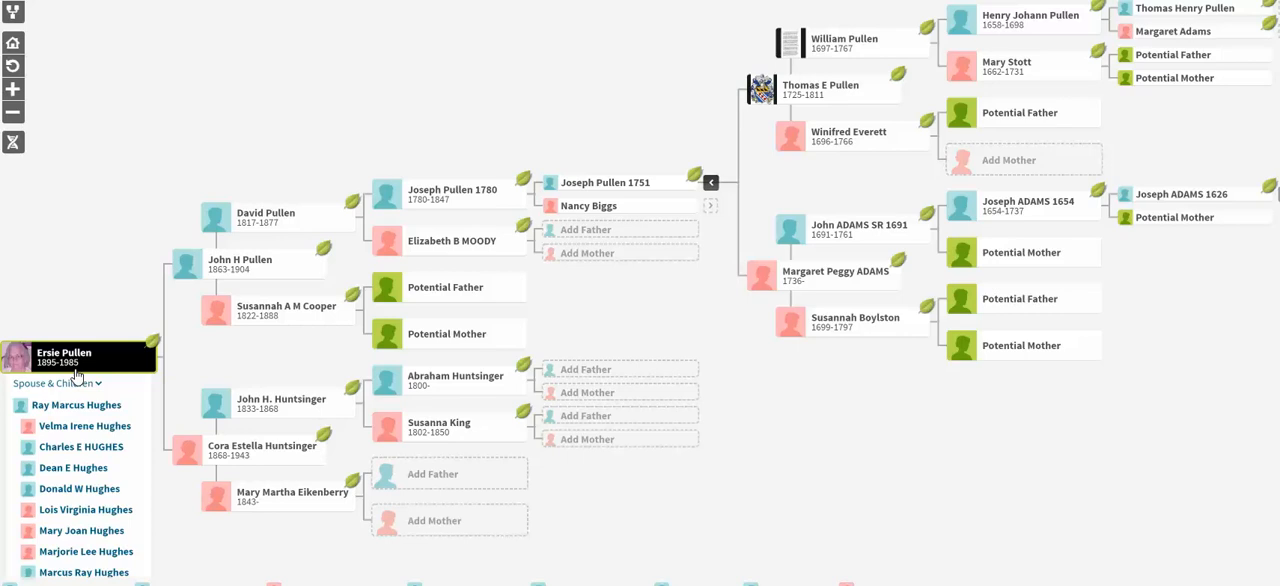
mouse_move(764, 192)
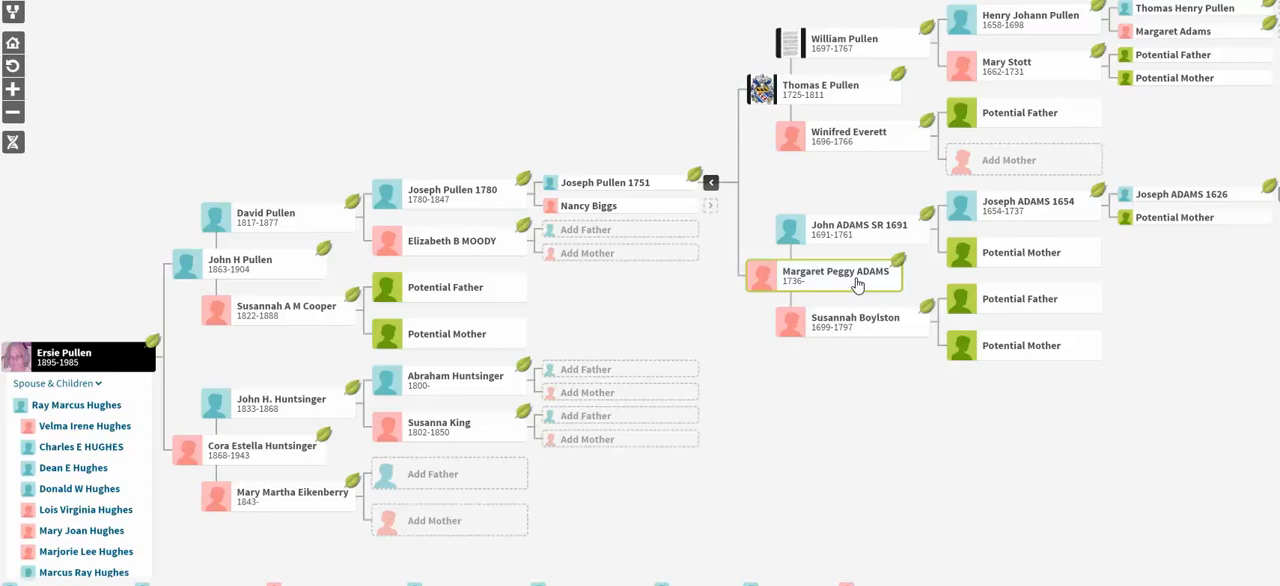
mouse_move(876, 246)
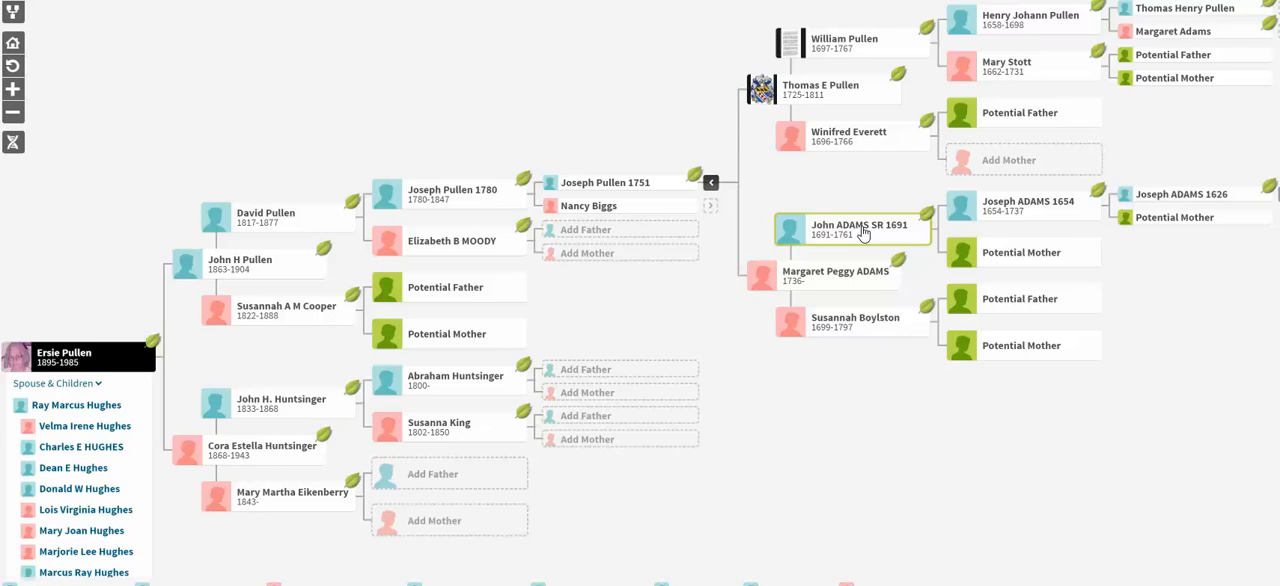
mouse_move(860, 280)
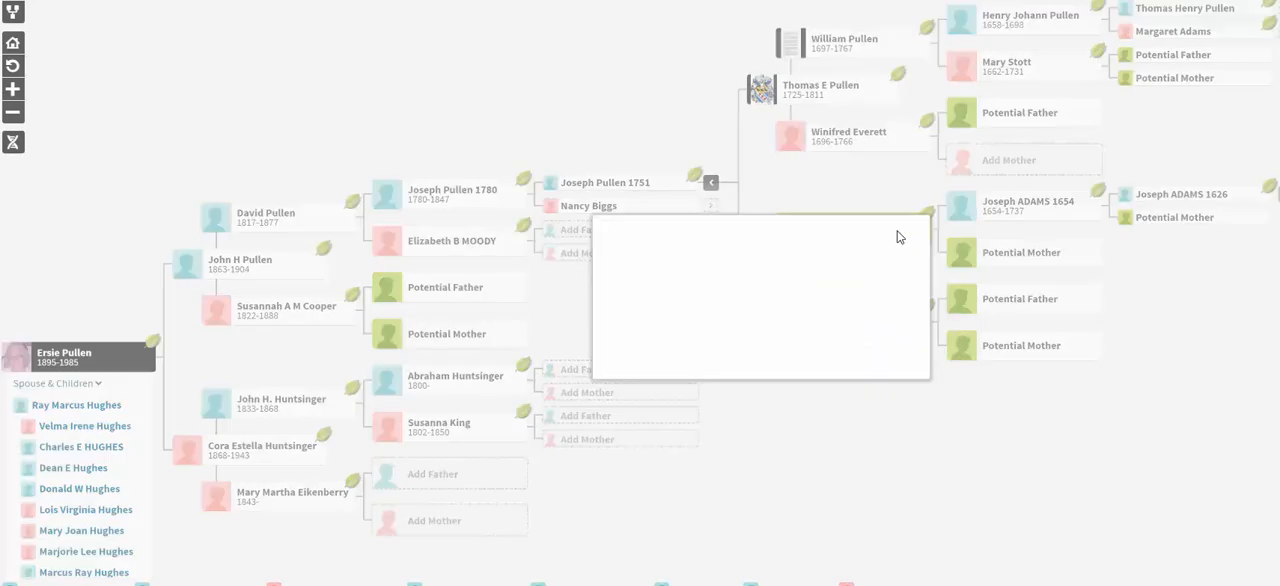
Center the family tree on John ADAMS SR 1691 via 'View this family tree'.
left_click(860, 348)
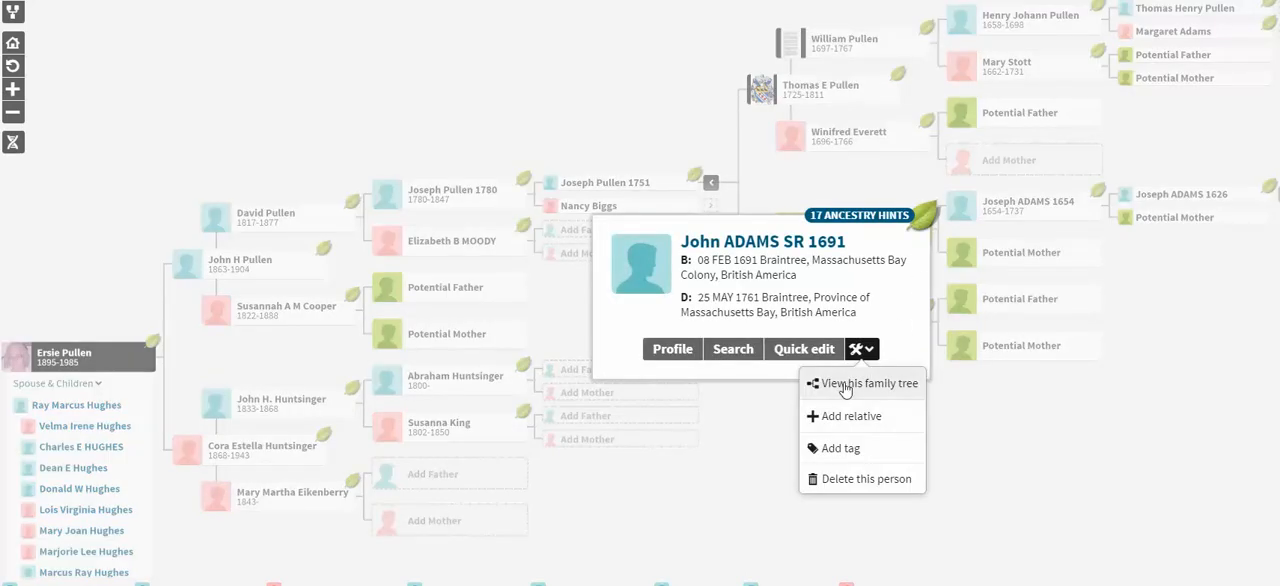
left_click(864, 384)
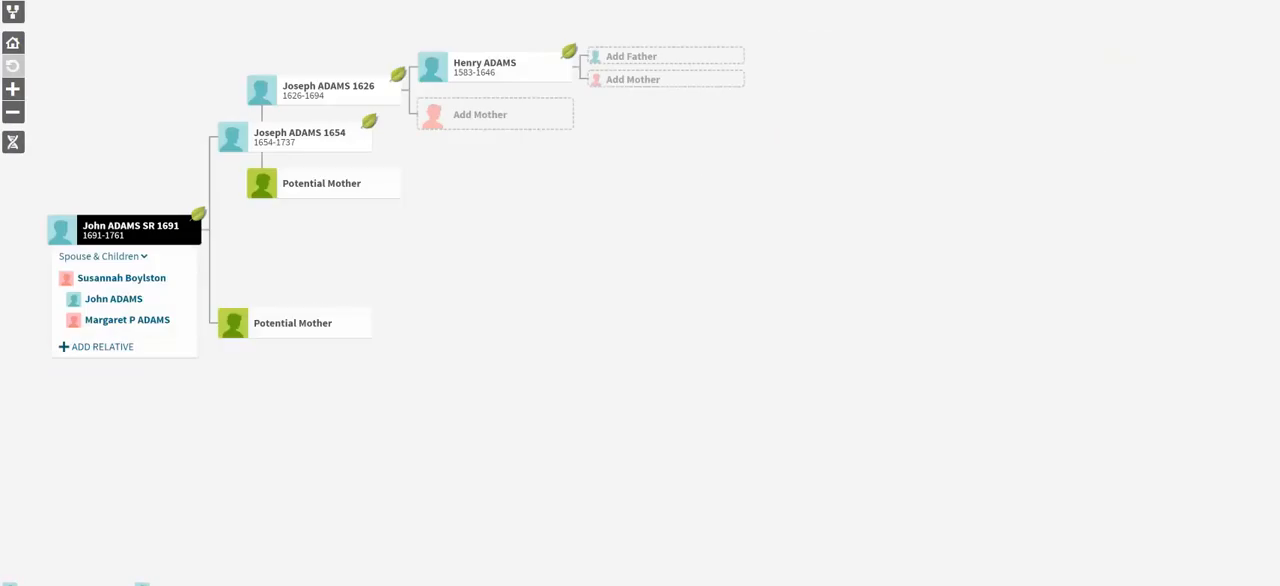
mouse_move(328, 512)
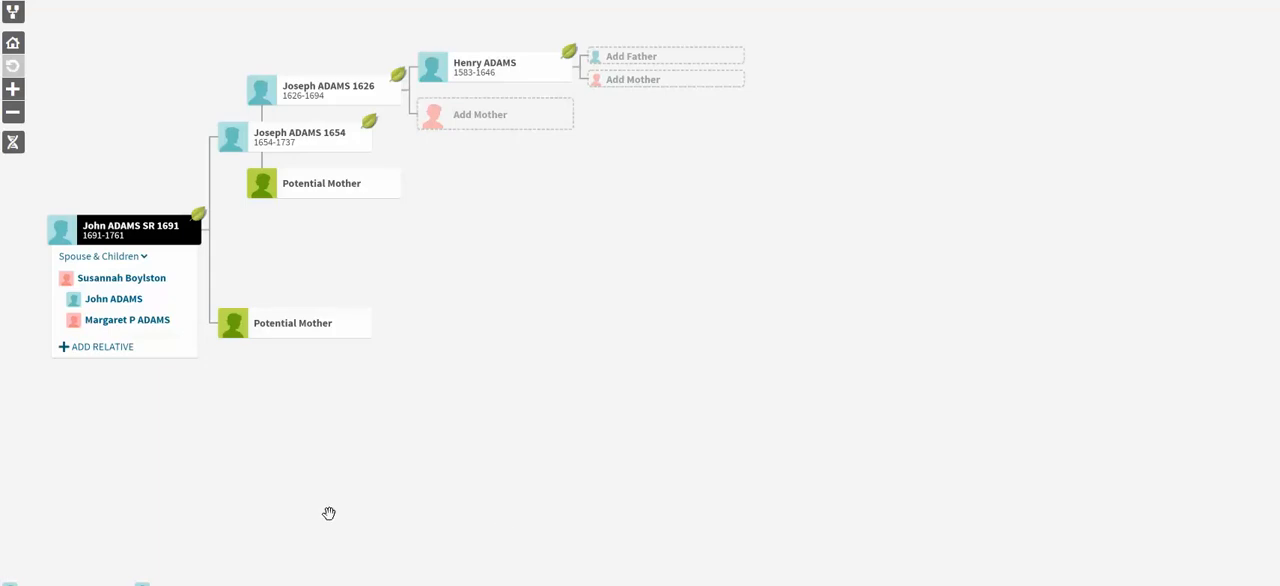
mouse_move(54, 436)
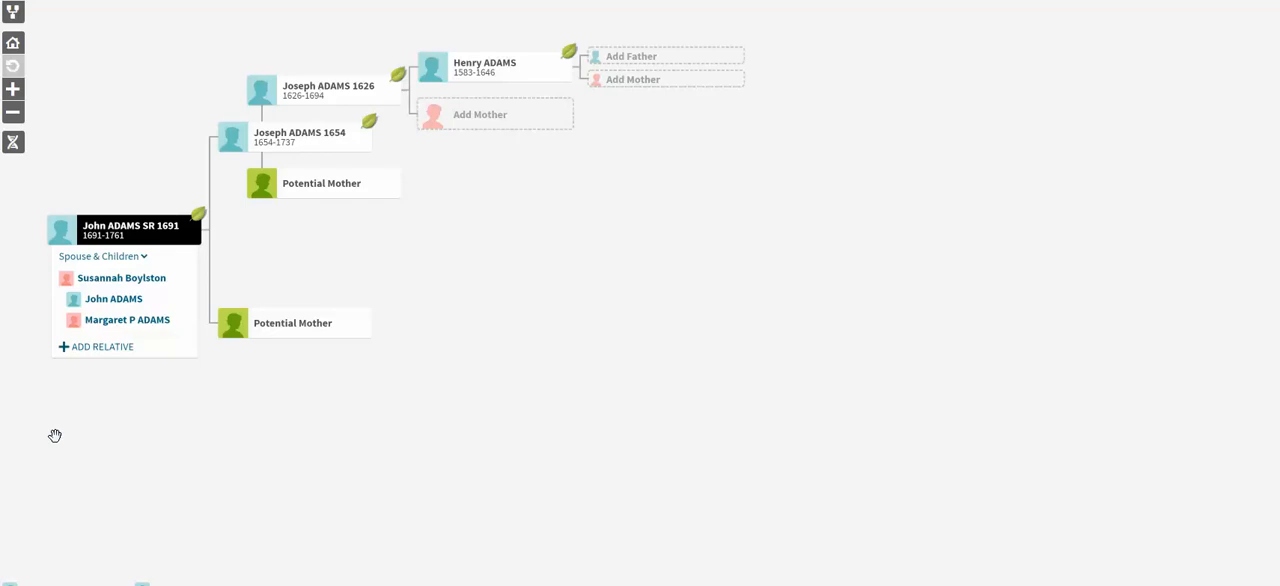
mouse_move(144, 312)
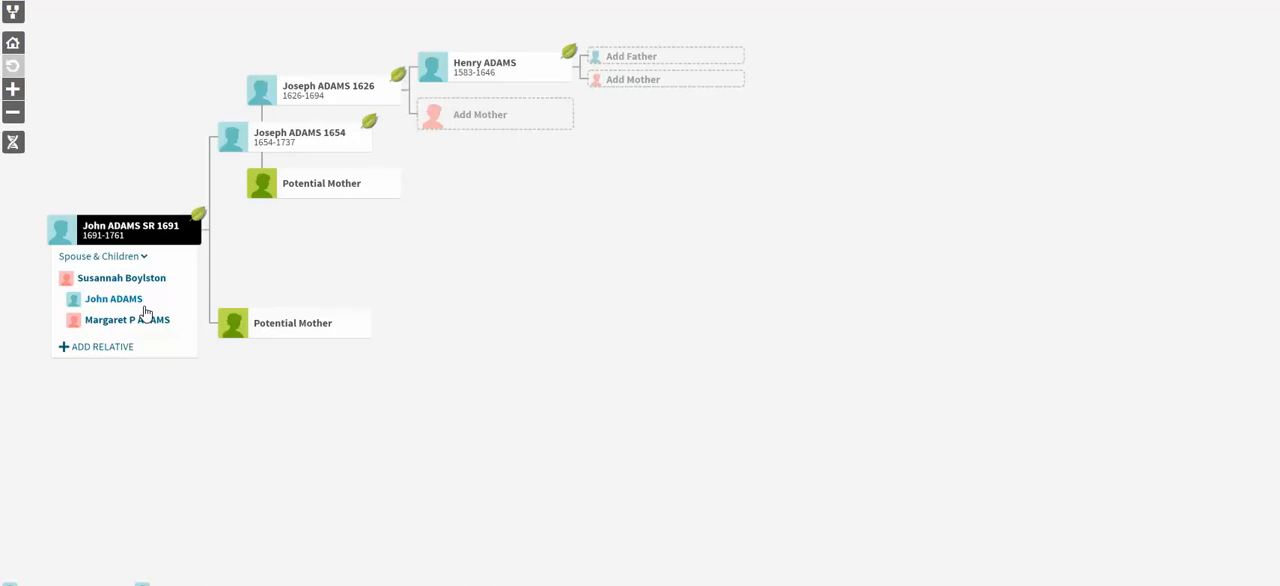
Recenter the tree on his son John ADAMS, then on grandson John Q ADAMS.
left_click(112, 300)
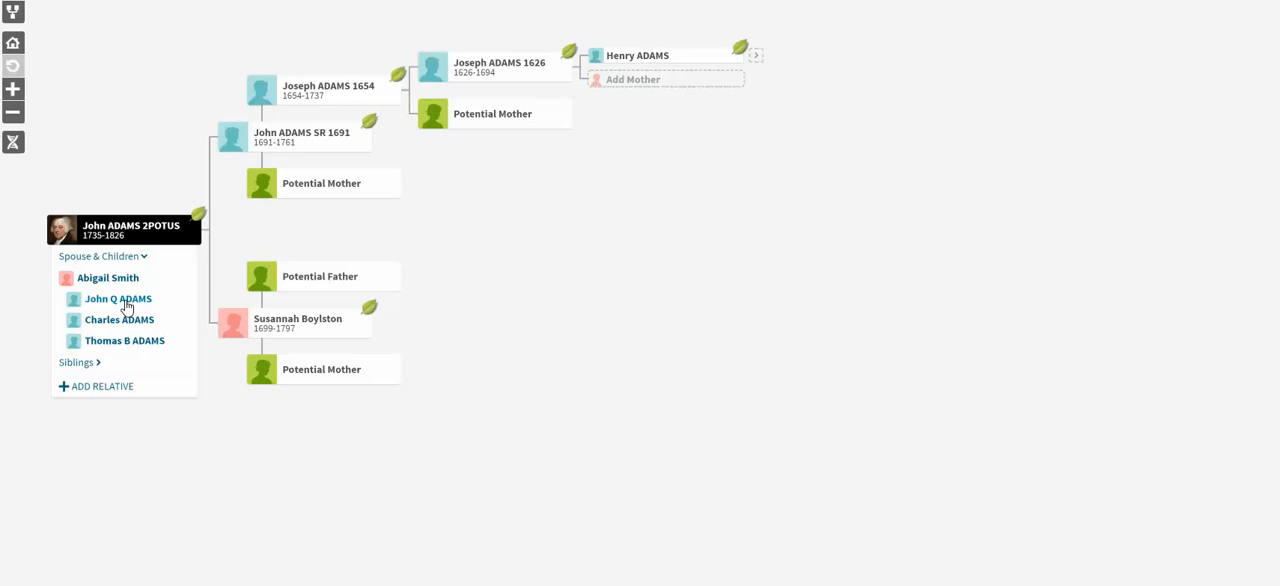
mouse_move(166, 304)
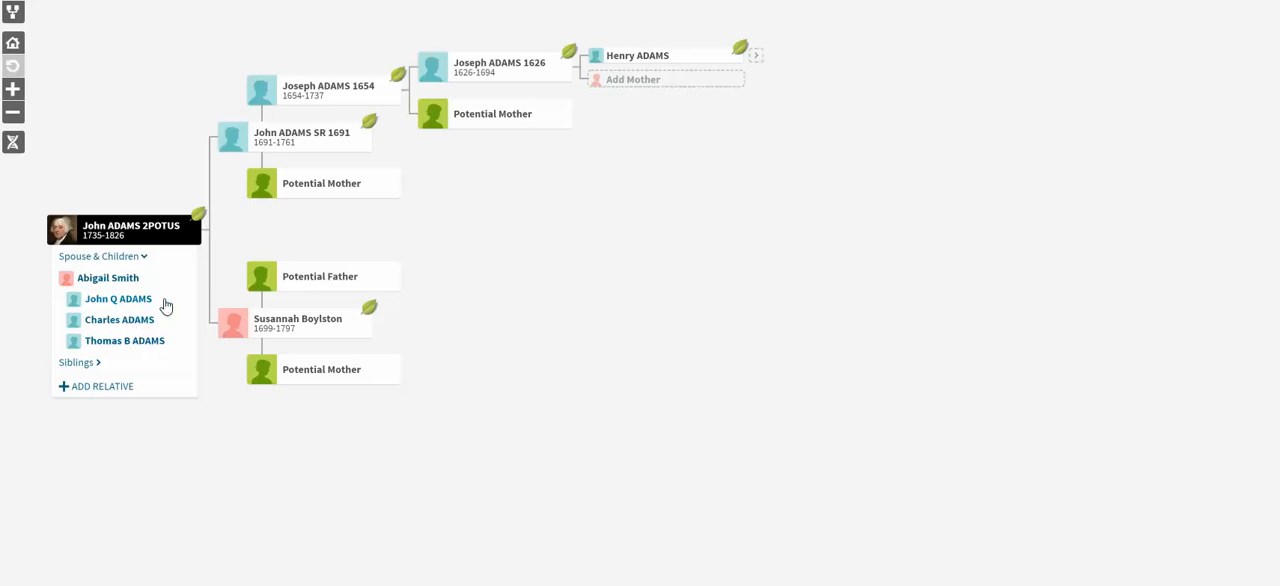
mouse_move(136, 312)
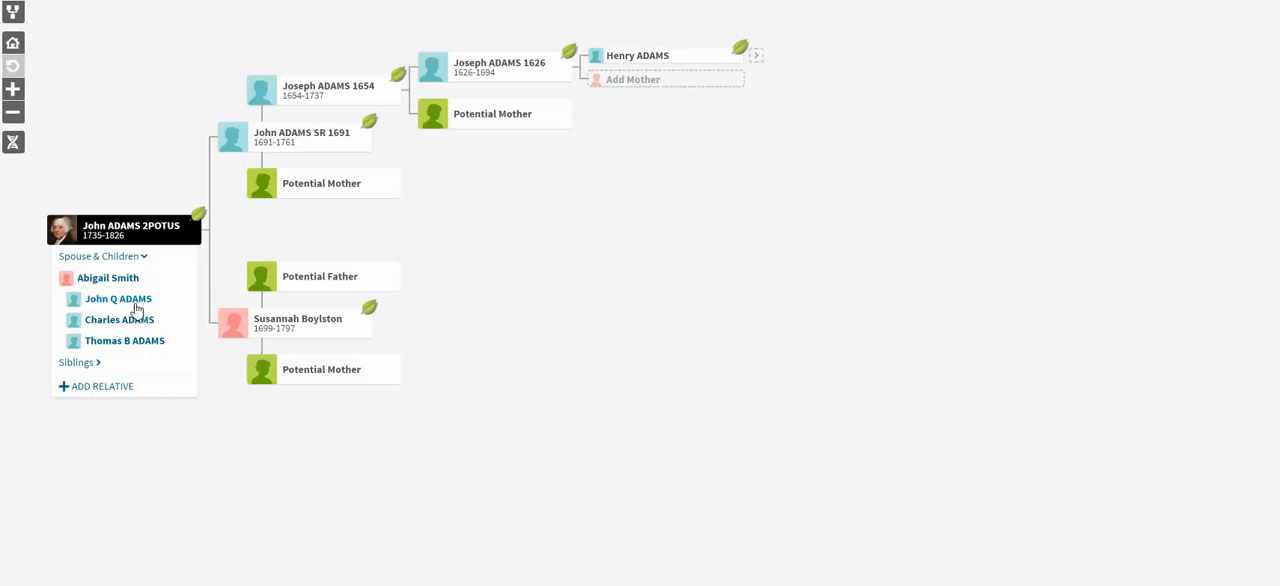
mouse_move(124, 304)
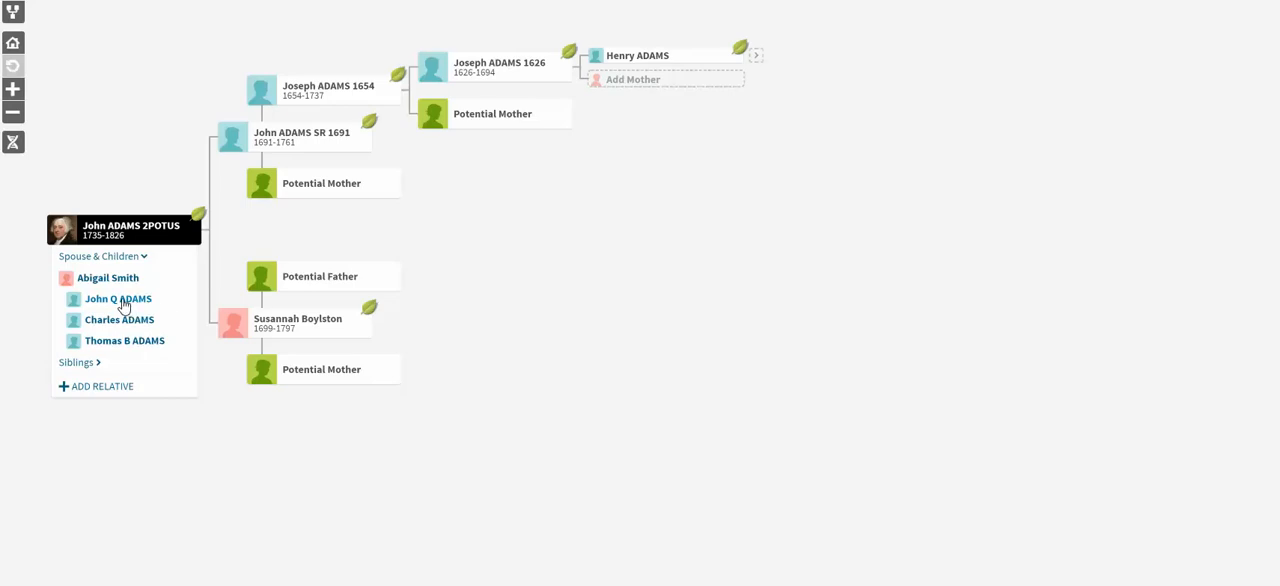
left_click(116, 298)
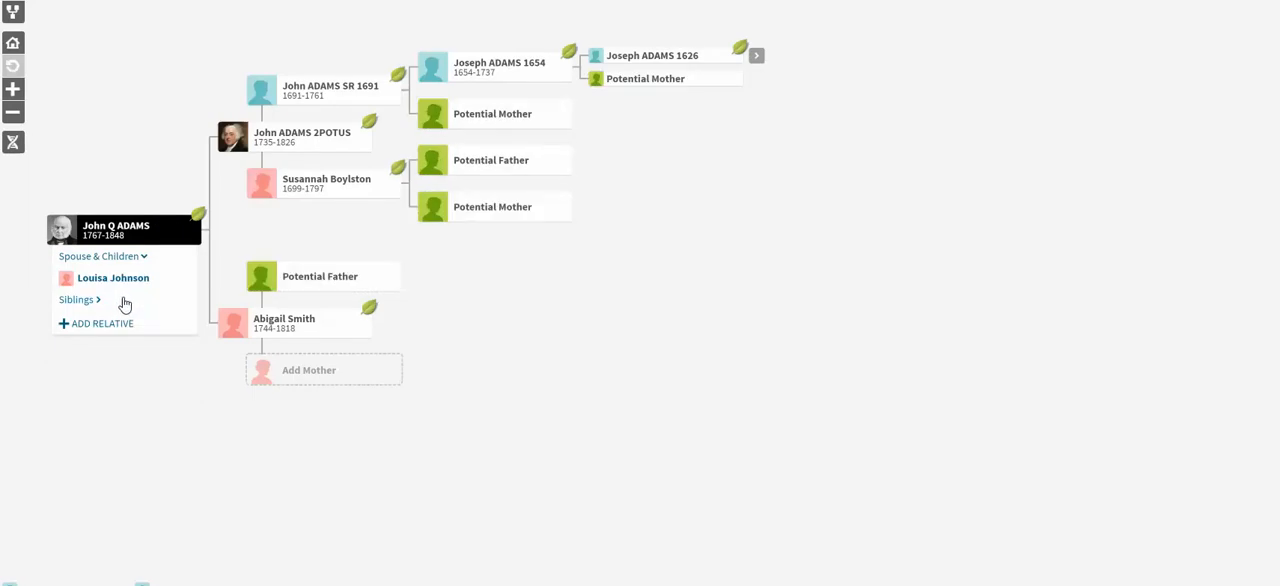